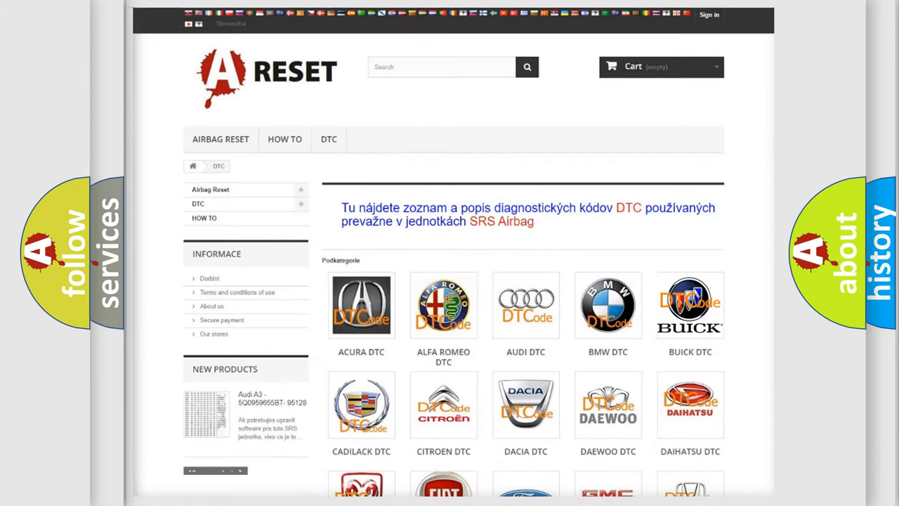
Bring the B0088 entries of the Buick trouble-code list into view.
click(690, 304)
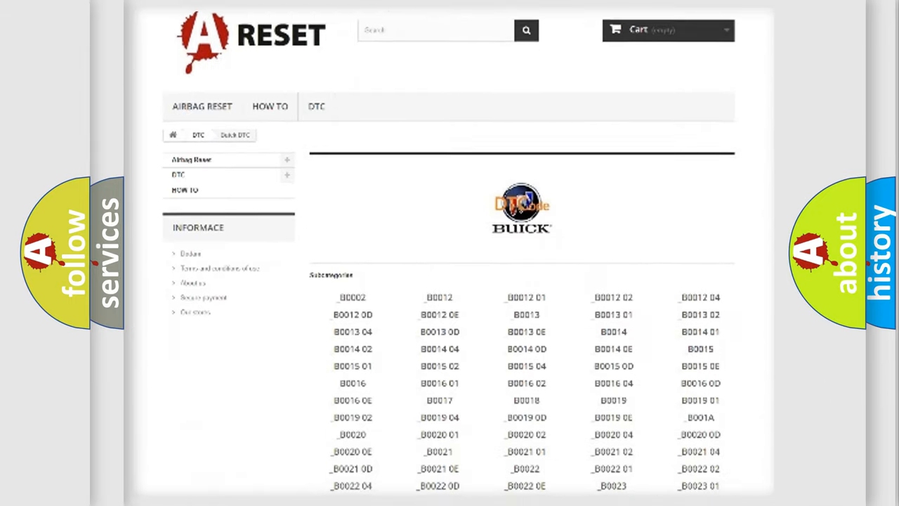
scroll(down, 3)
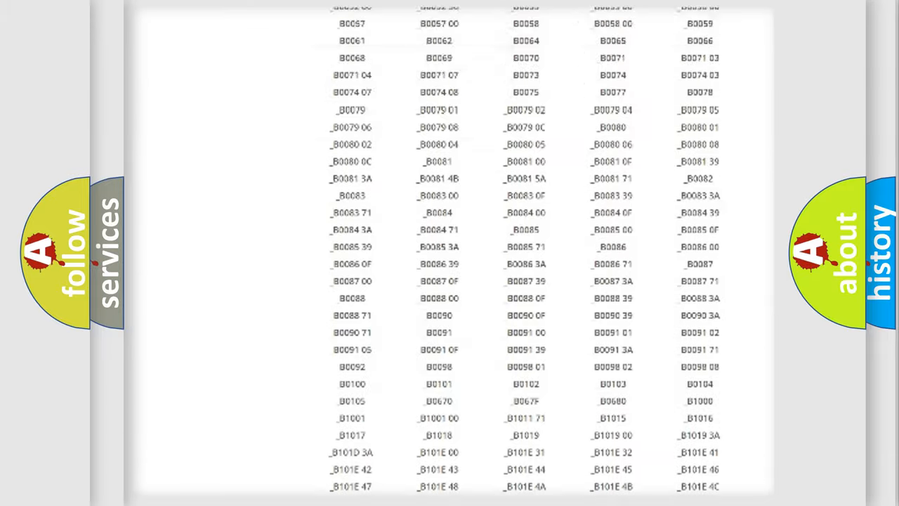
scroll(up, 3)
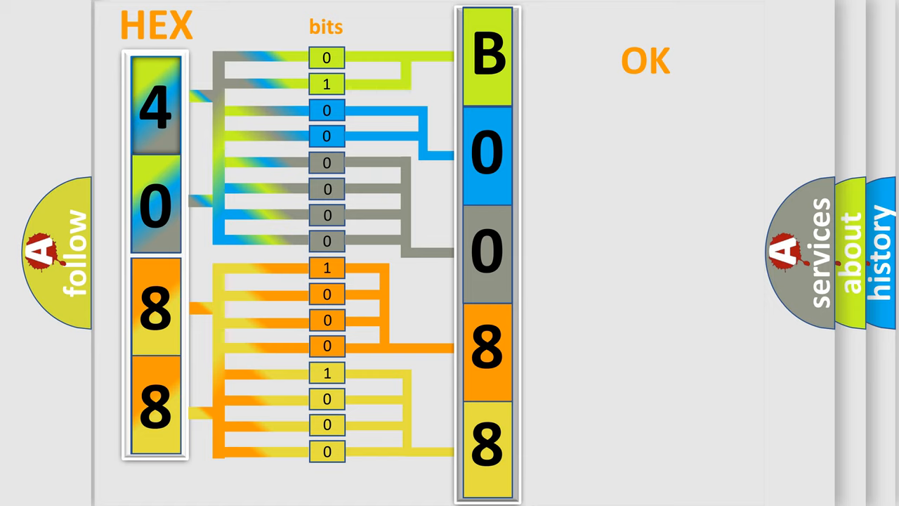
Show the closing card with Make: Buick and decoded code B0088:04.
click(645, 59)
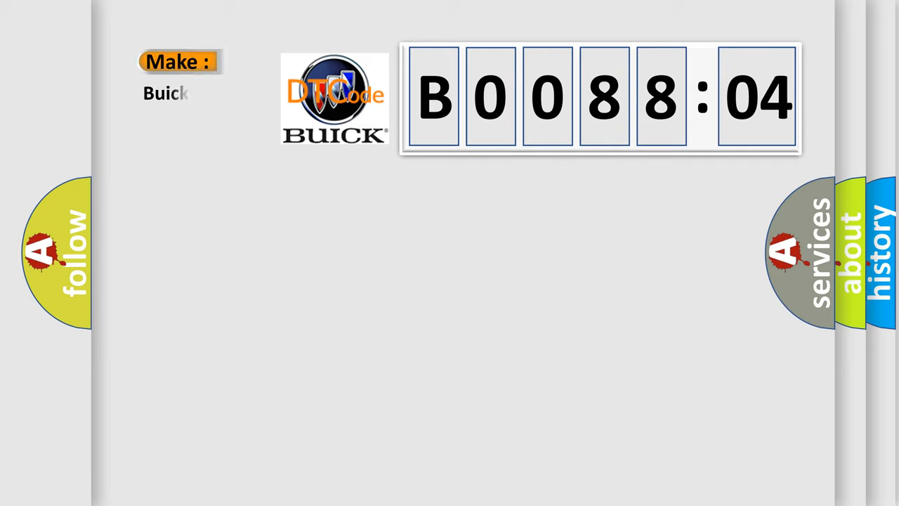